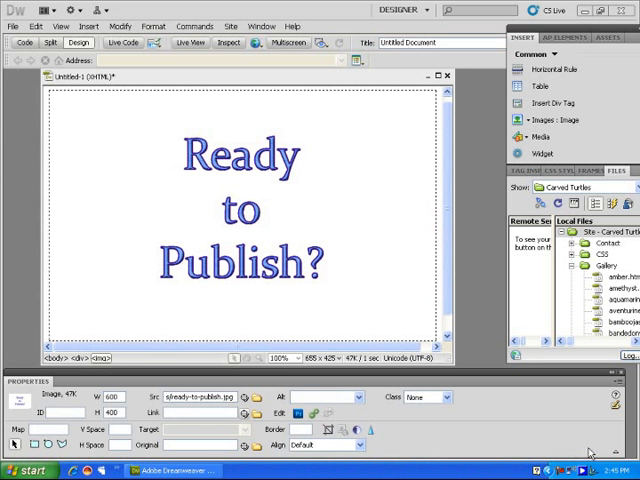
mouse_move(388, 288)
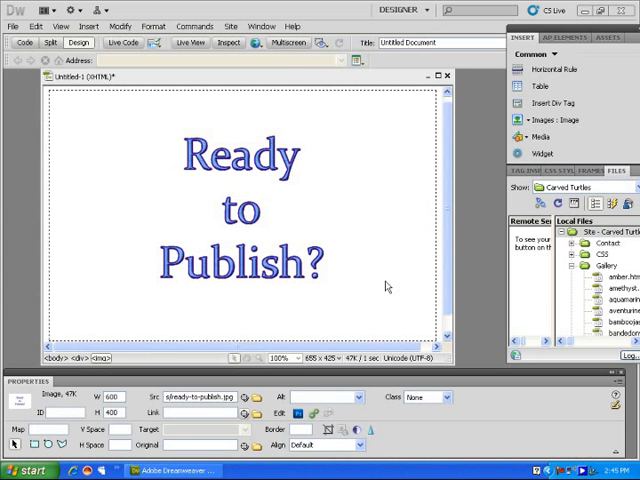
mouse_move(188, 44)
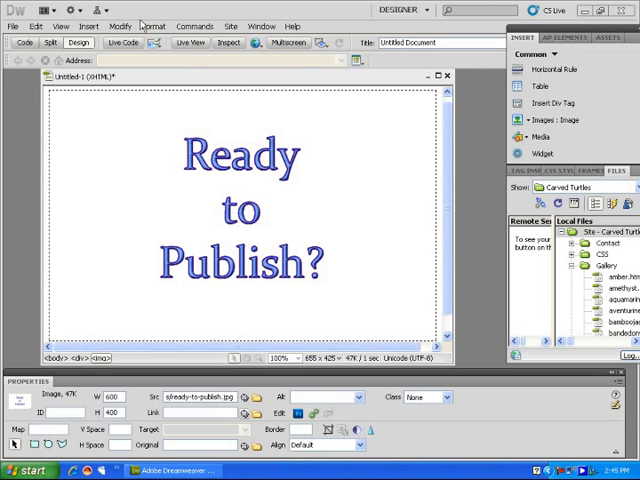
- Preview the page in Mozilla Firefox, then start a sitewide link check from the Site menu
left_click(256, 42)
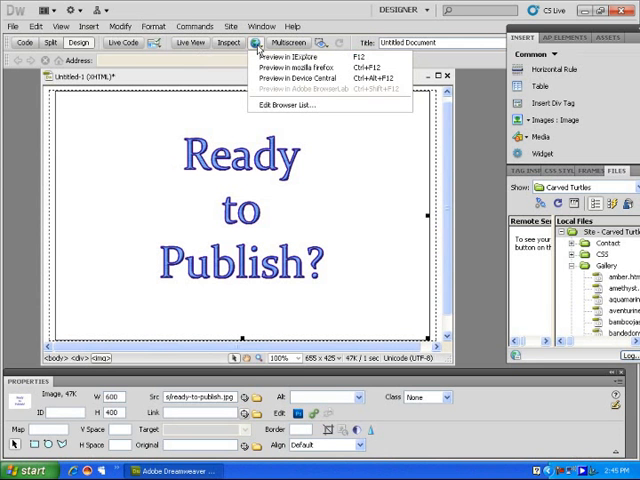
mouse_move(300, 68)
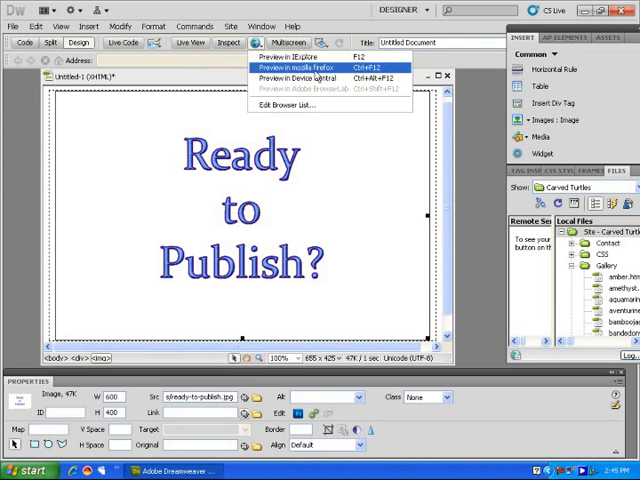
mouse_move(390, 208)
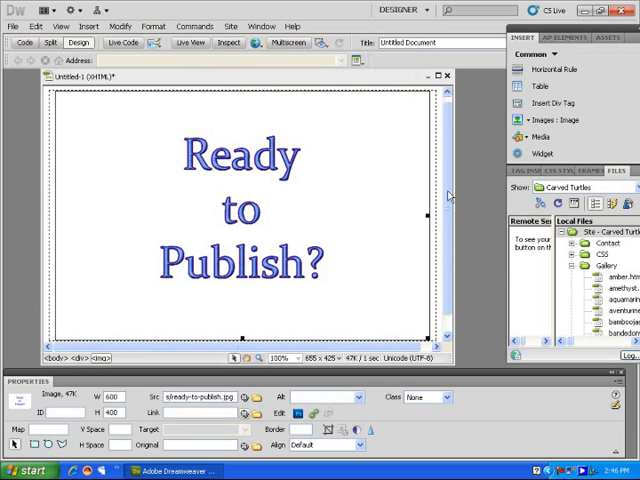
left_click(232, 24)
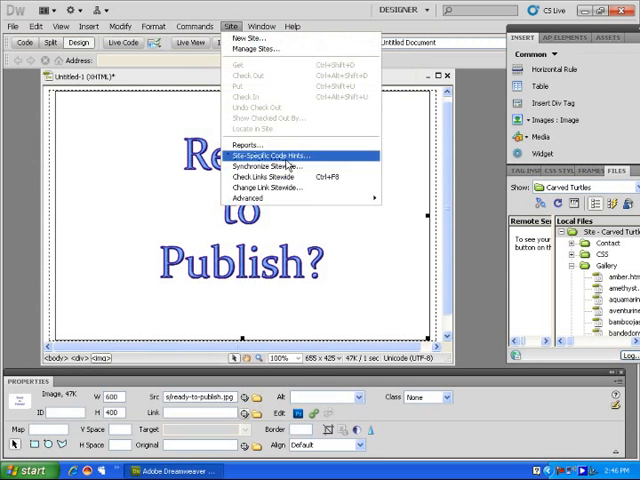